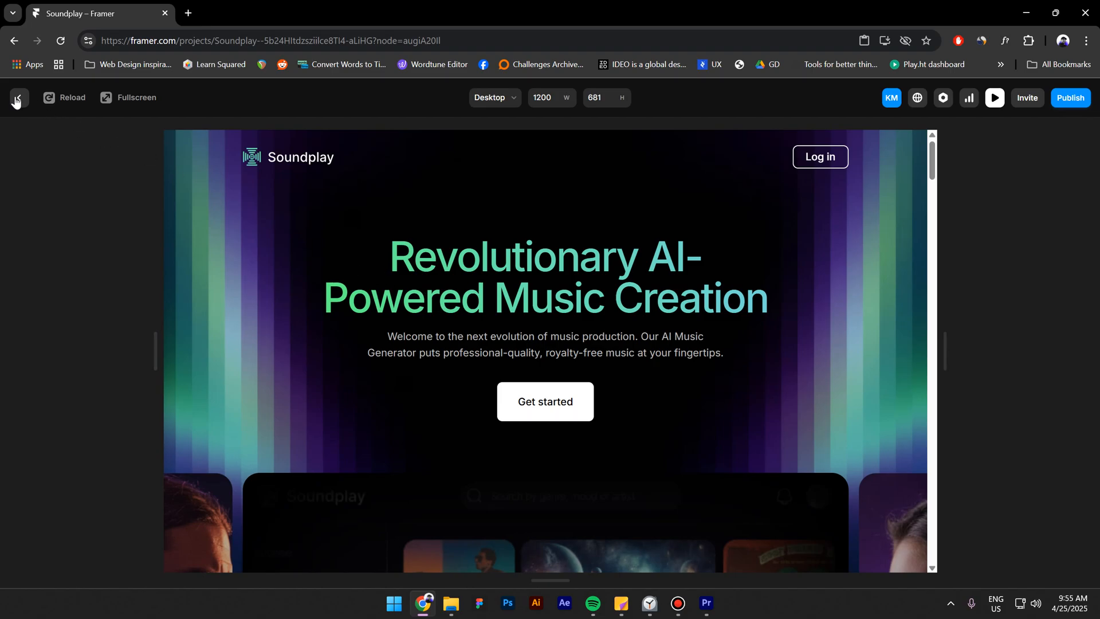
- Leave the site preview and add a new empty frame beside the Desktop layout
left_click(15, 97)
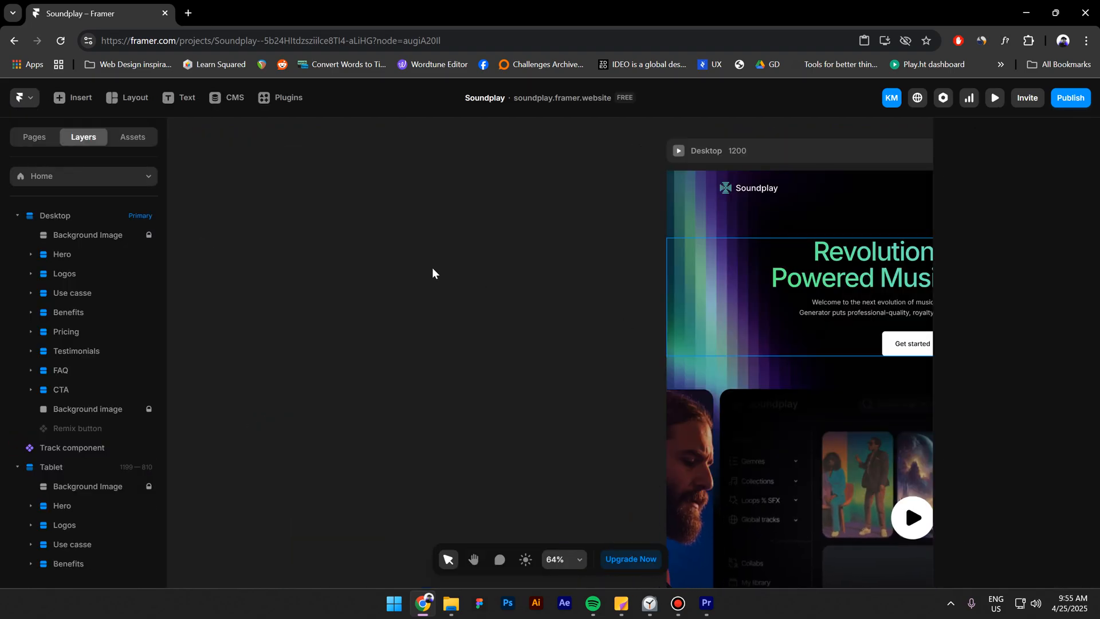
left_click(133, 98)
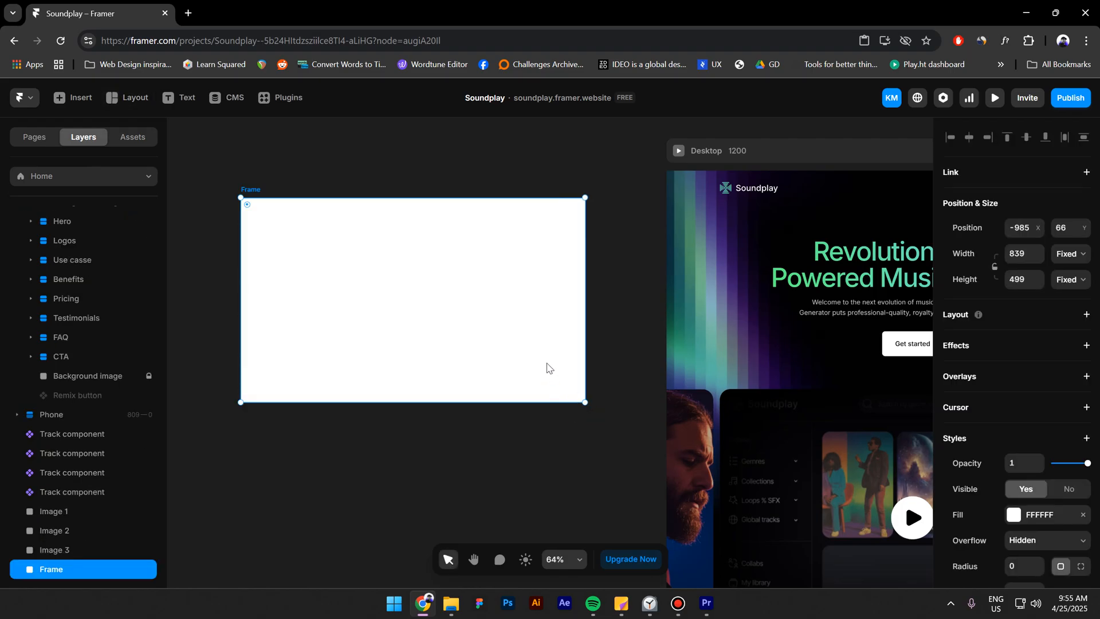
- Fill the frame black and insert the four-dot 'load' animation from the LottieFiles plugin
left_click(1012, 514)
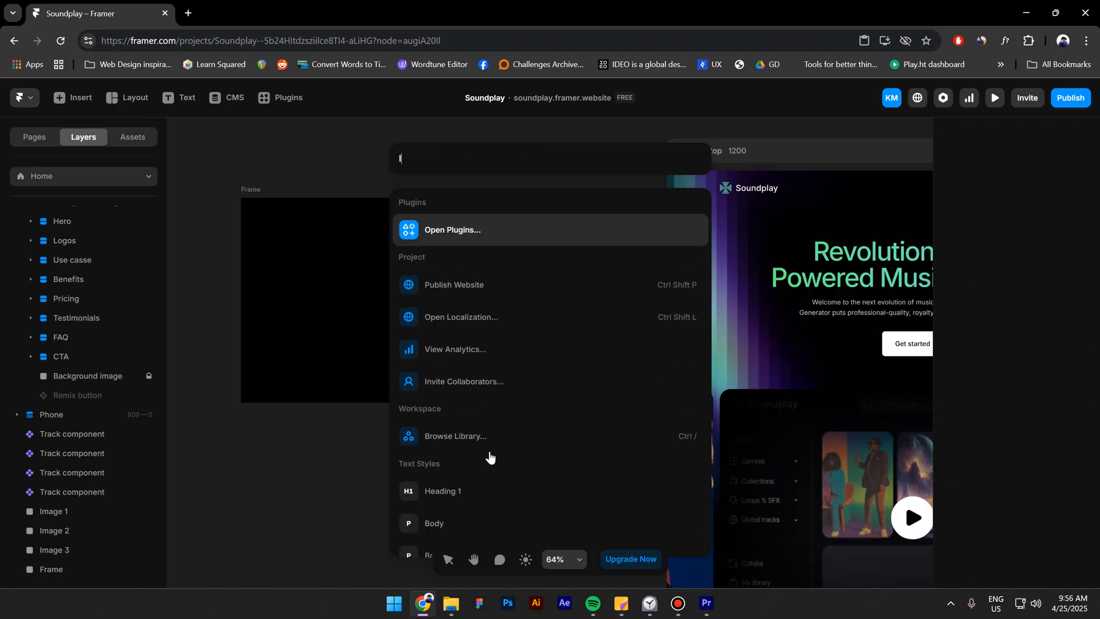
type("ot")
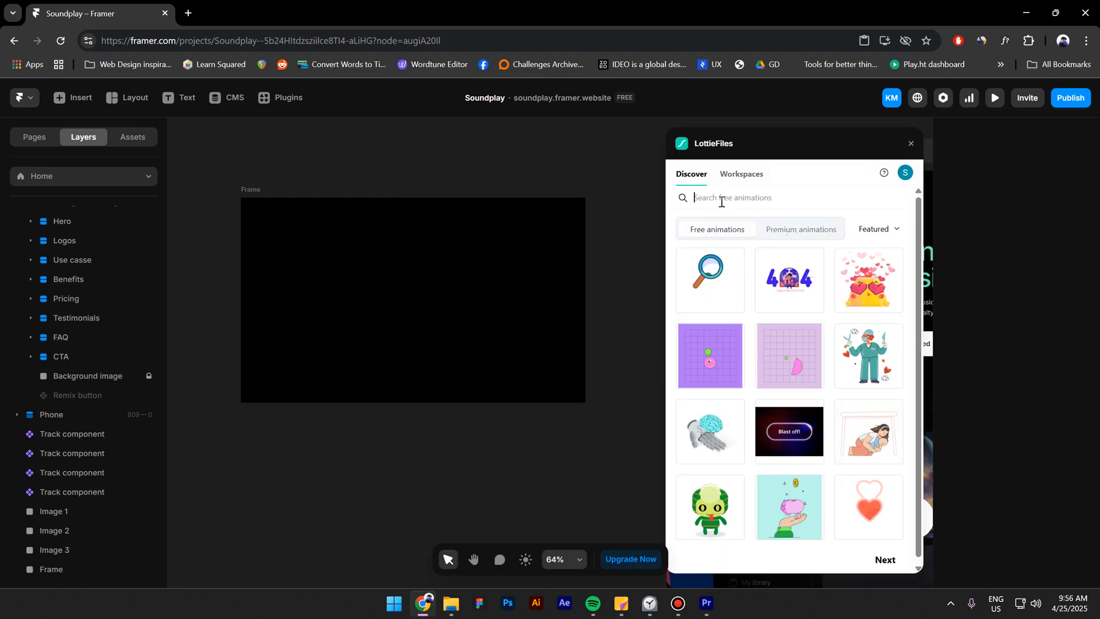
type("load")
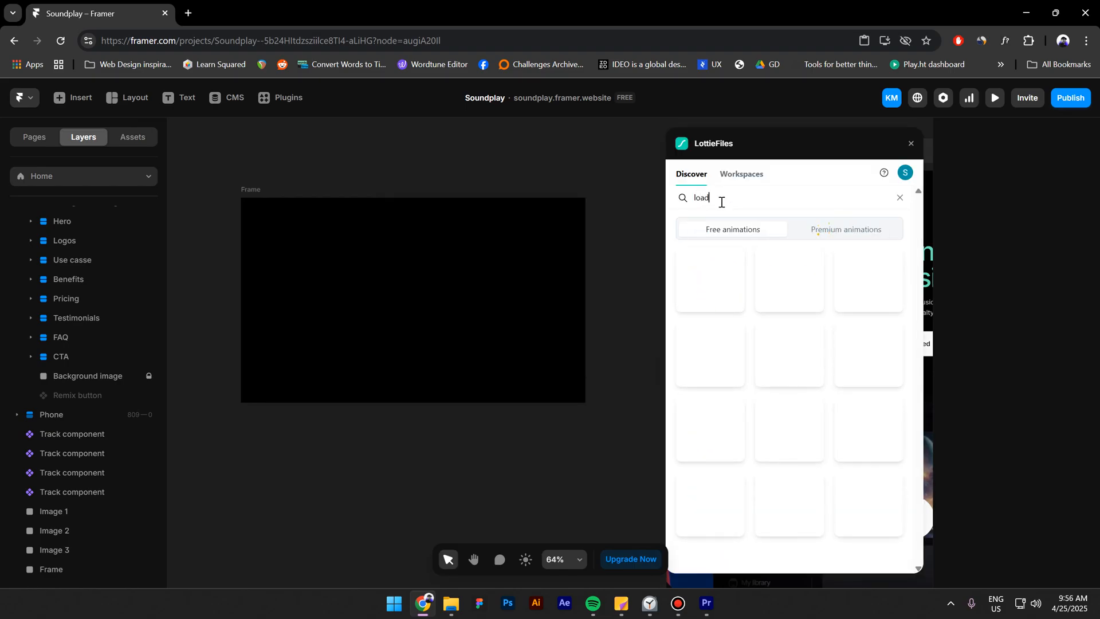
left_click(708, 281)
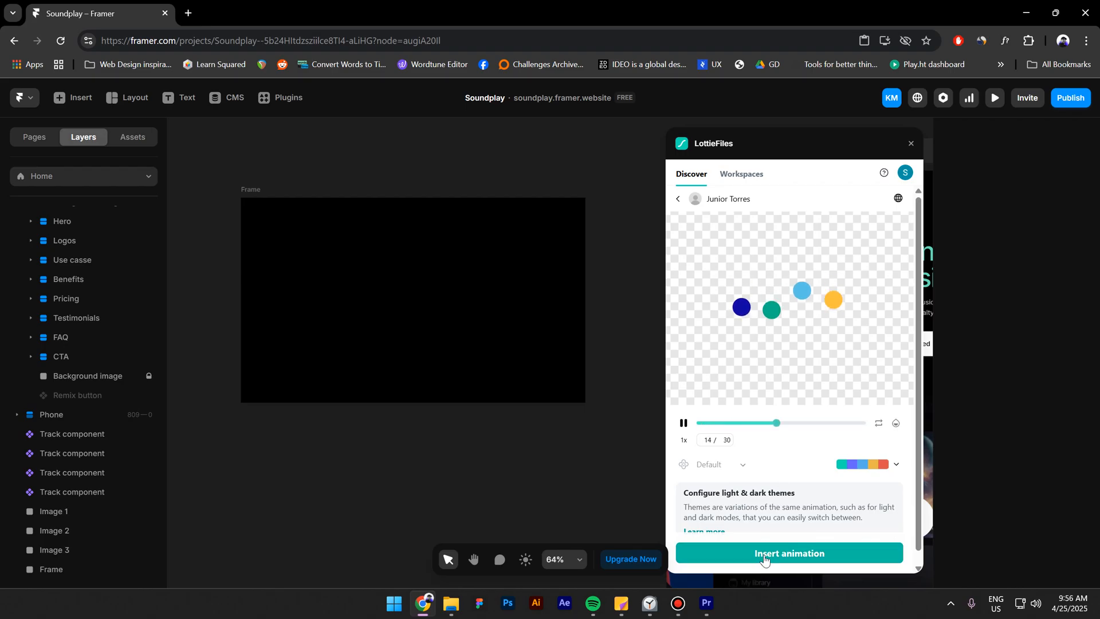
left_click(788, 552)
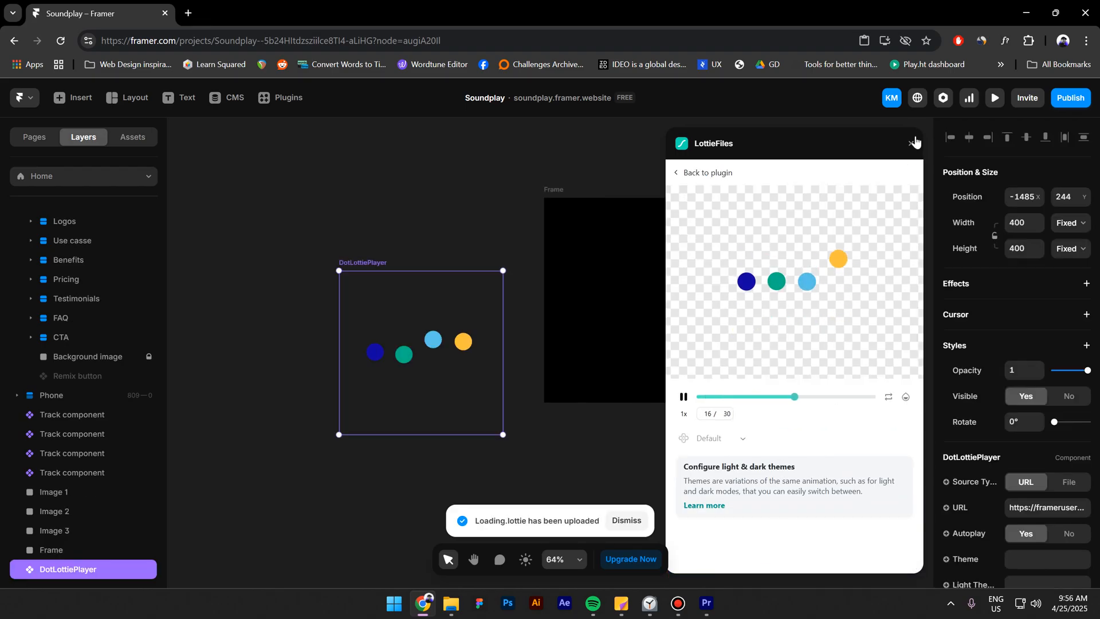
left_click(913, 143)
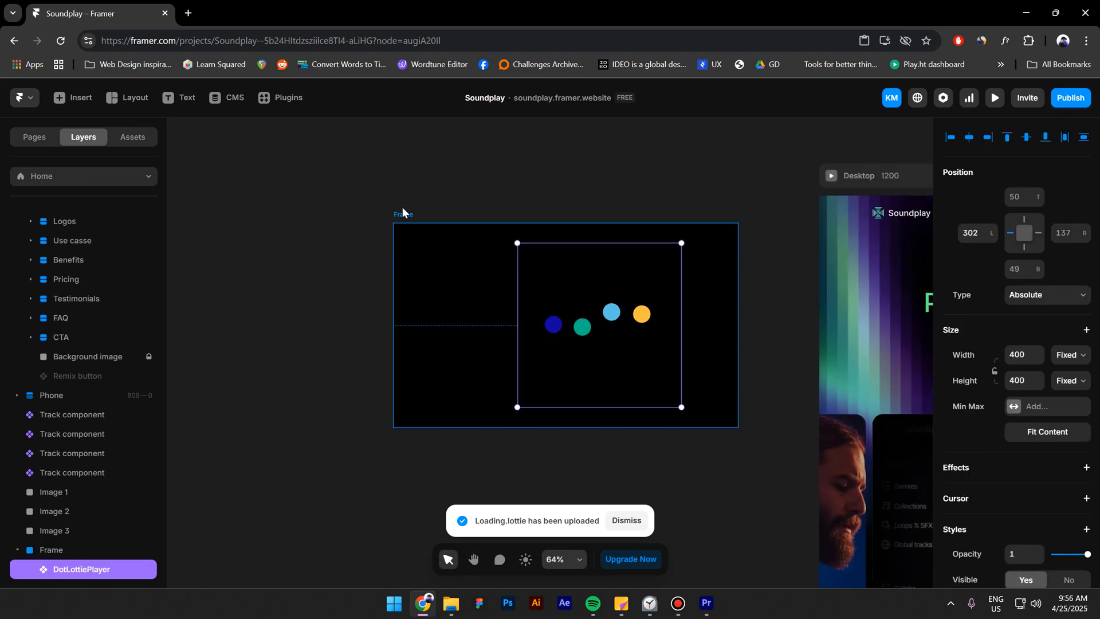
- Give the frame a centred stack layout and turn it into a component named Preloader
left_click(51, 549)
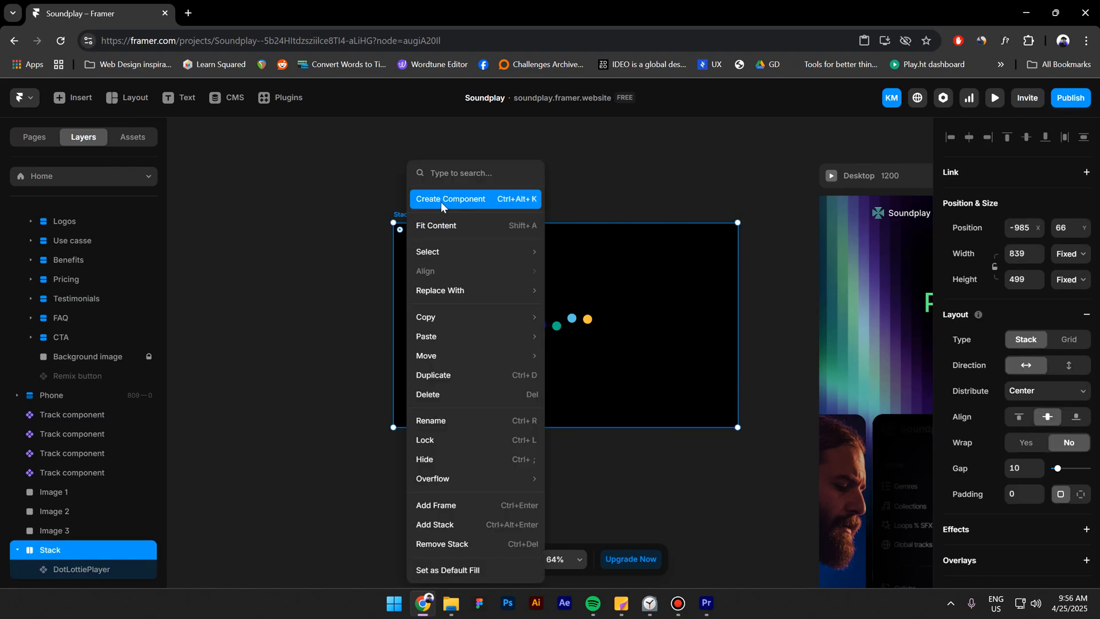
left_click(450, 198)
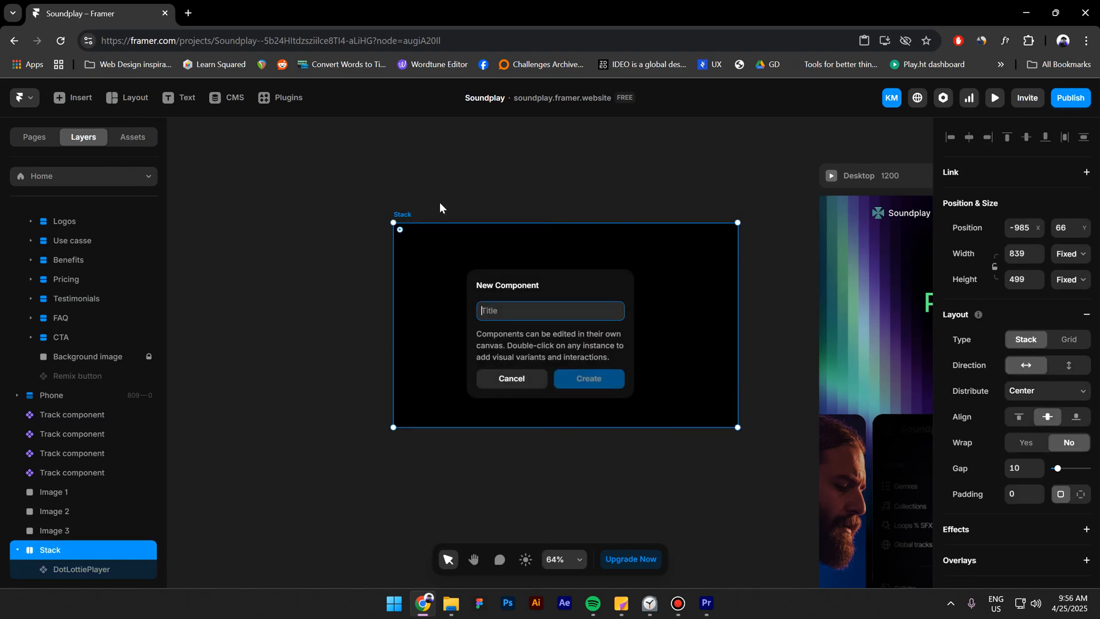
type("Preloader")
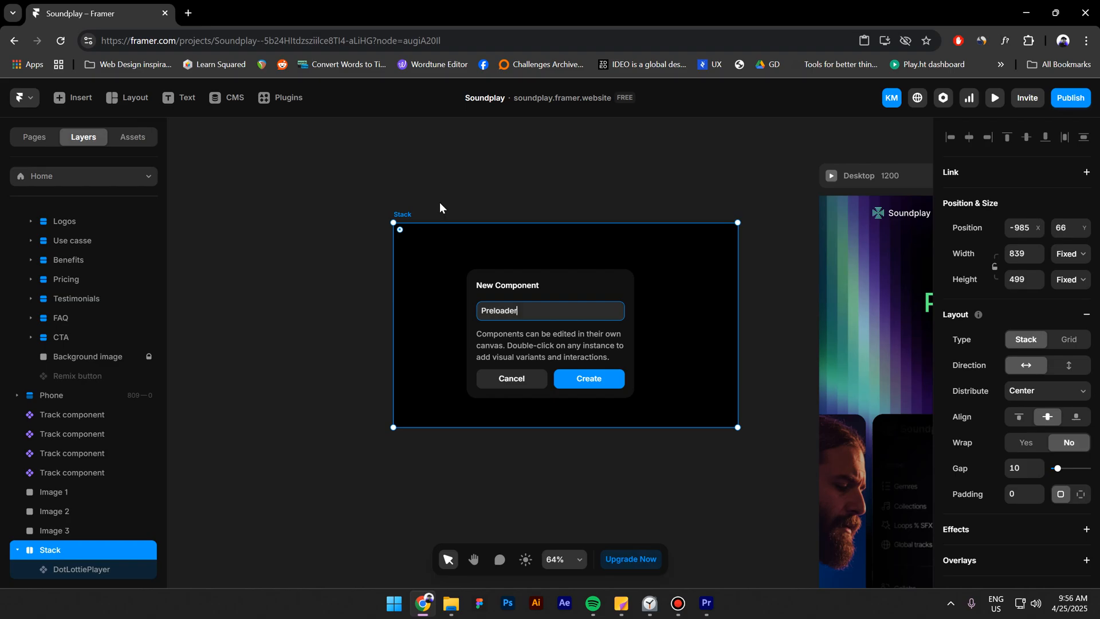
left_click(588, 378)
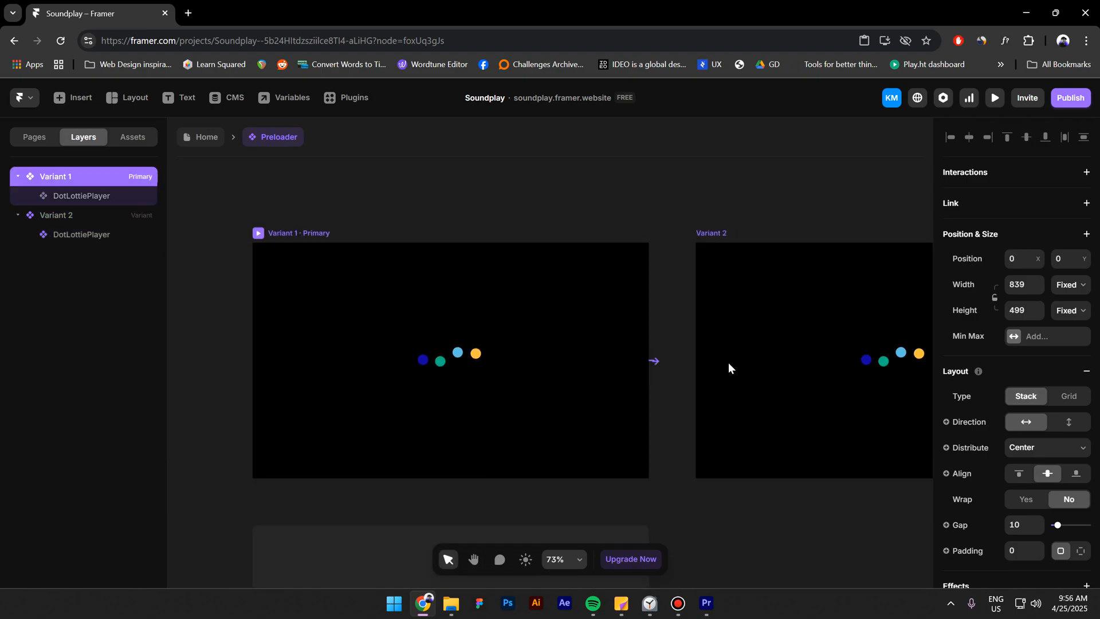
- Switch Variant 1 to a 0-opacity Variant 2 on appear with a delay, then return to Home
left_click(654, 361)
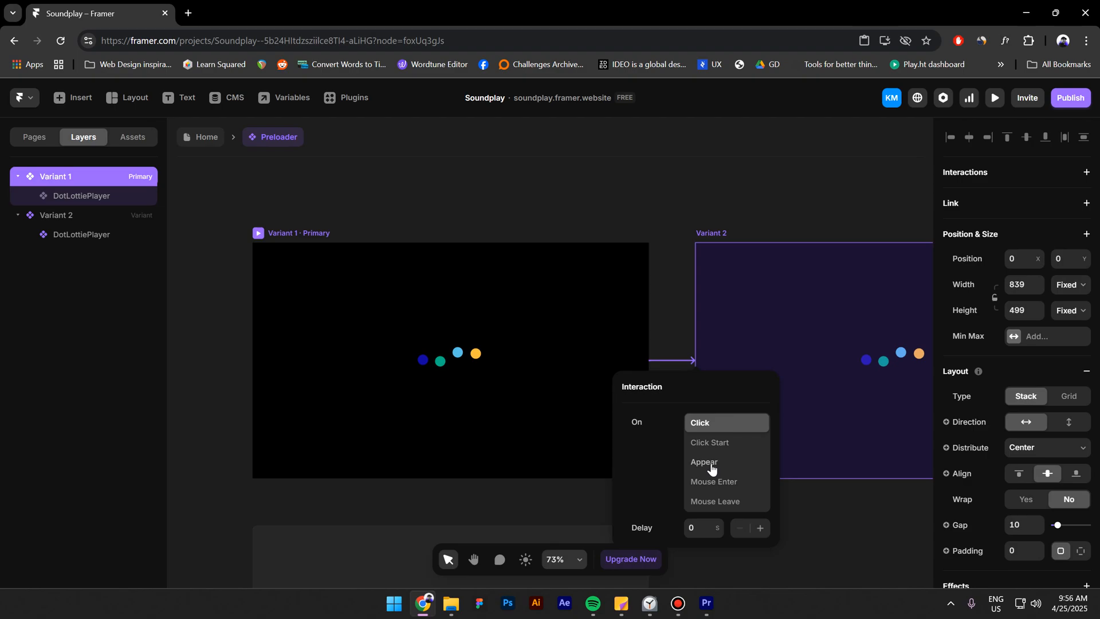
left_click(703, 462)
type("3")
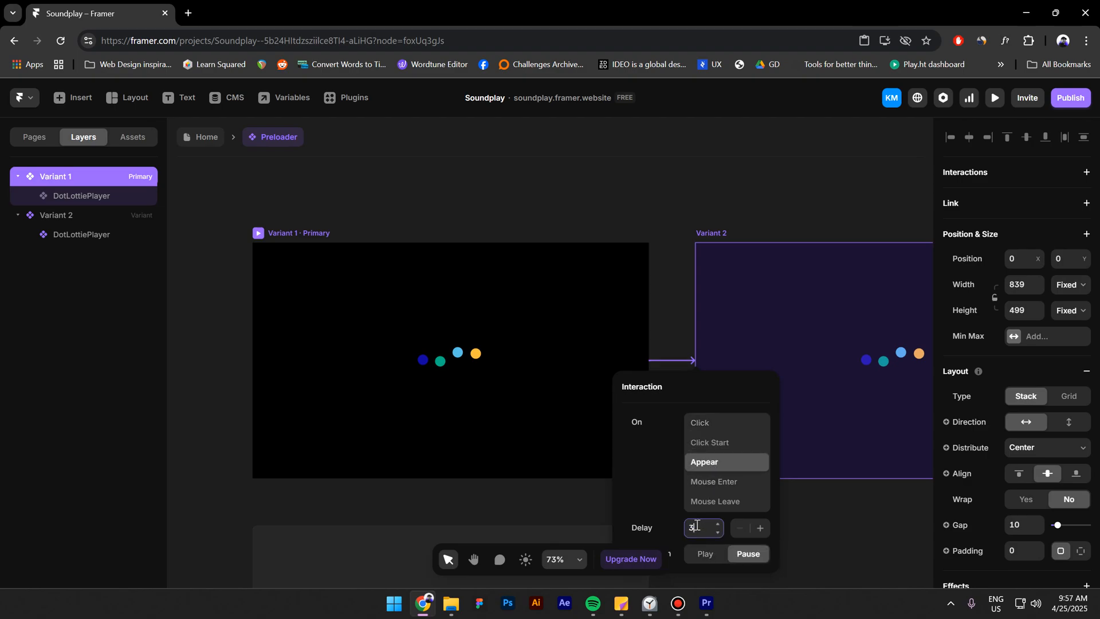
left_click(704, 462)
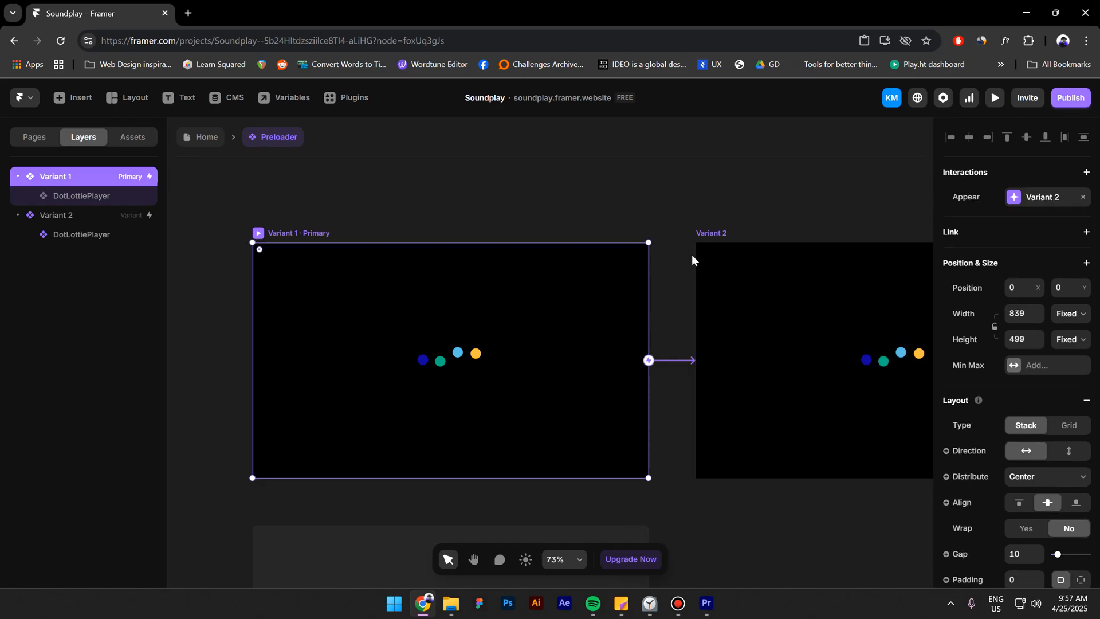
left_click(56, 214)
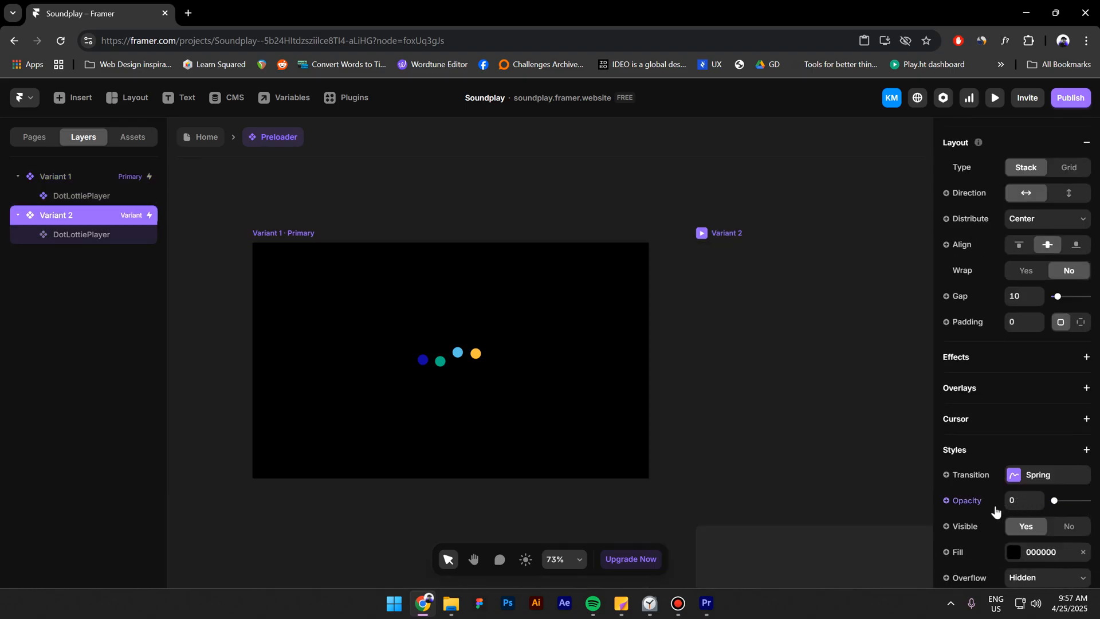
left_click(723, 233)
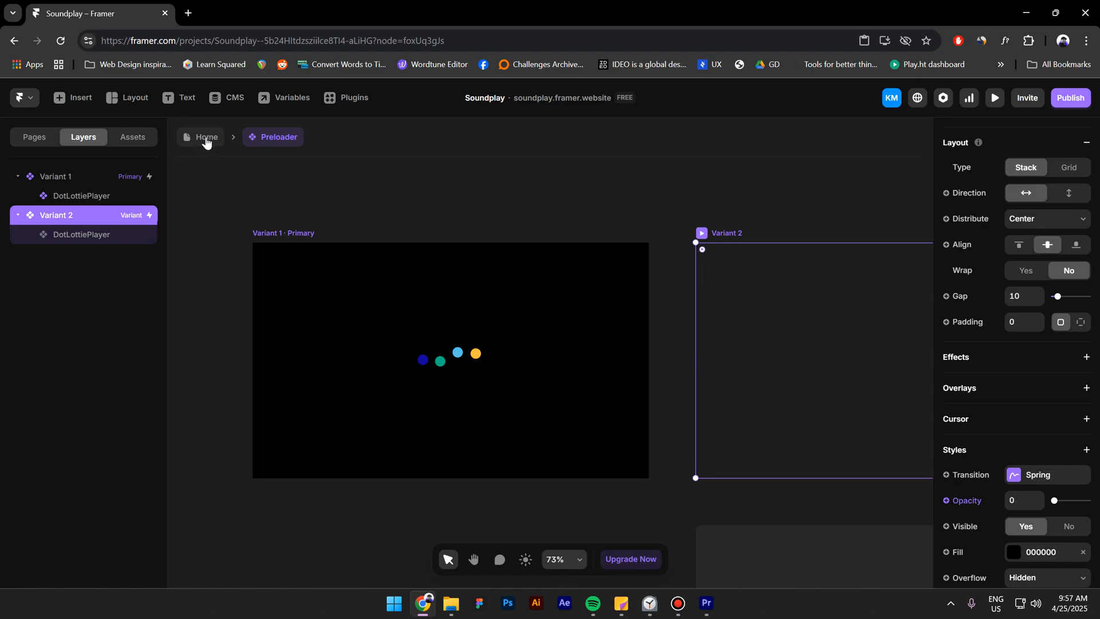
left_click(206, 136)
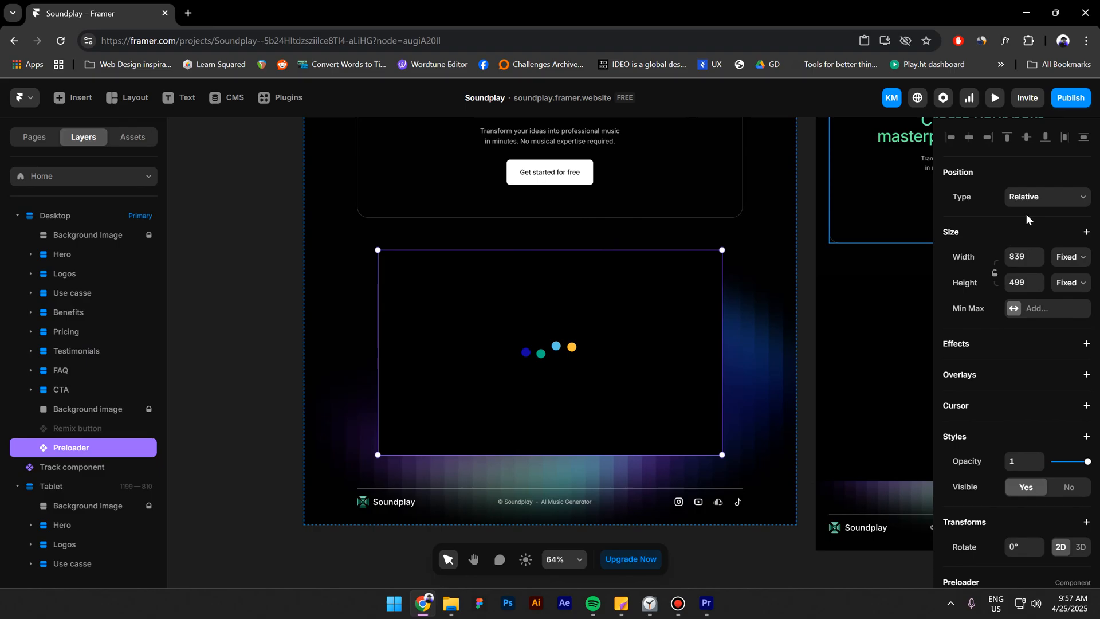
- Position the Preloader absolutely at top 0 and make its height fill the viewport
left_click(1045, 197)
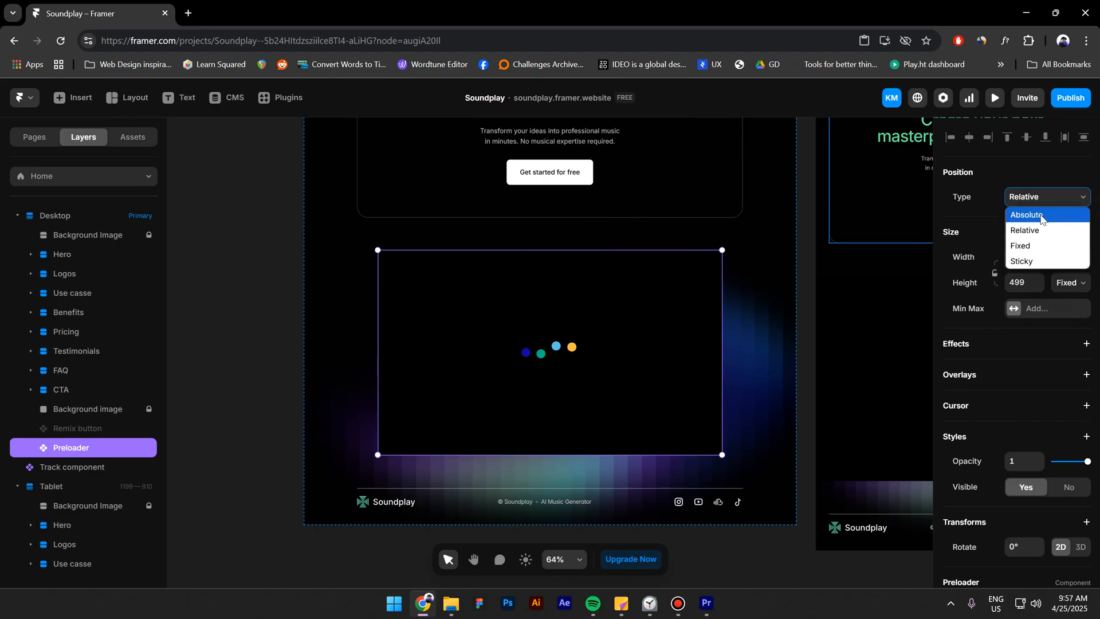
left_click(1027, 215)
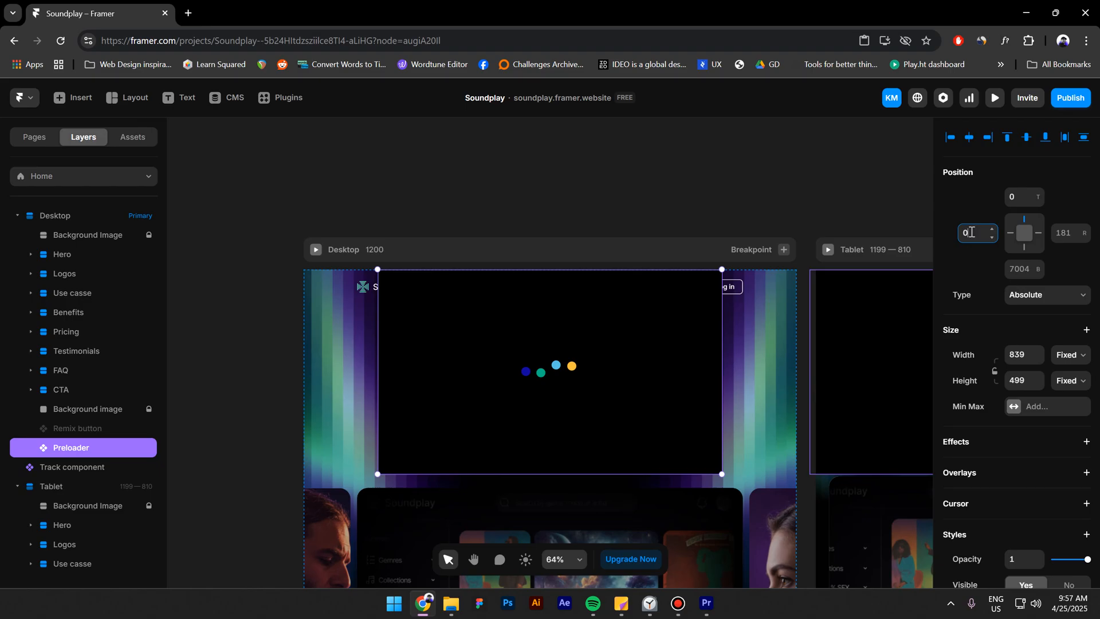
type("0")
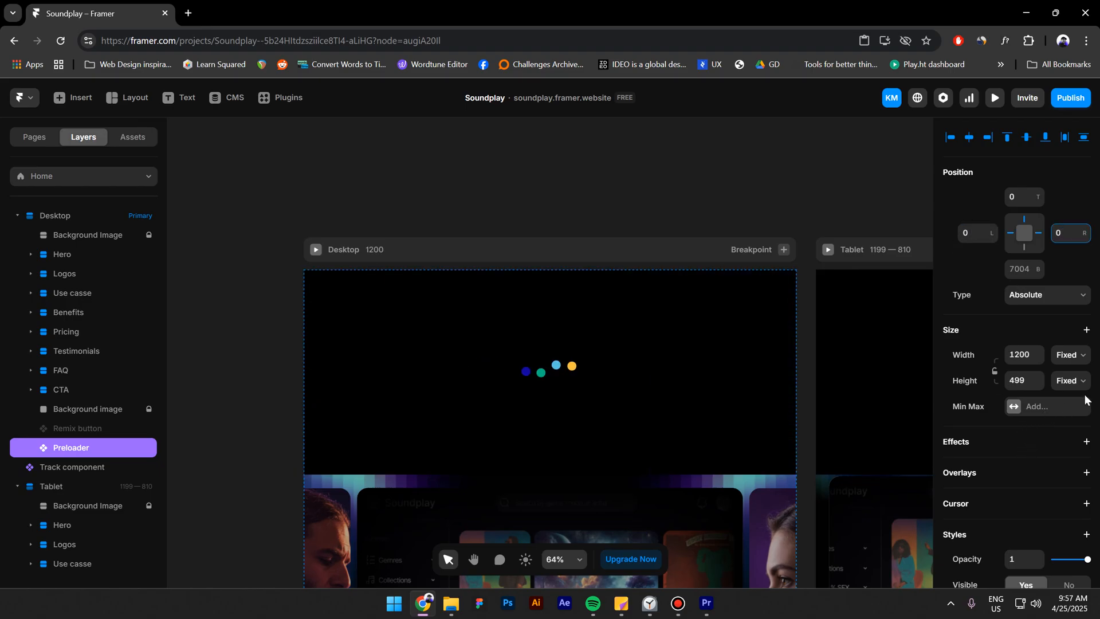
left_click(1068, 381)
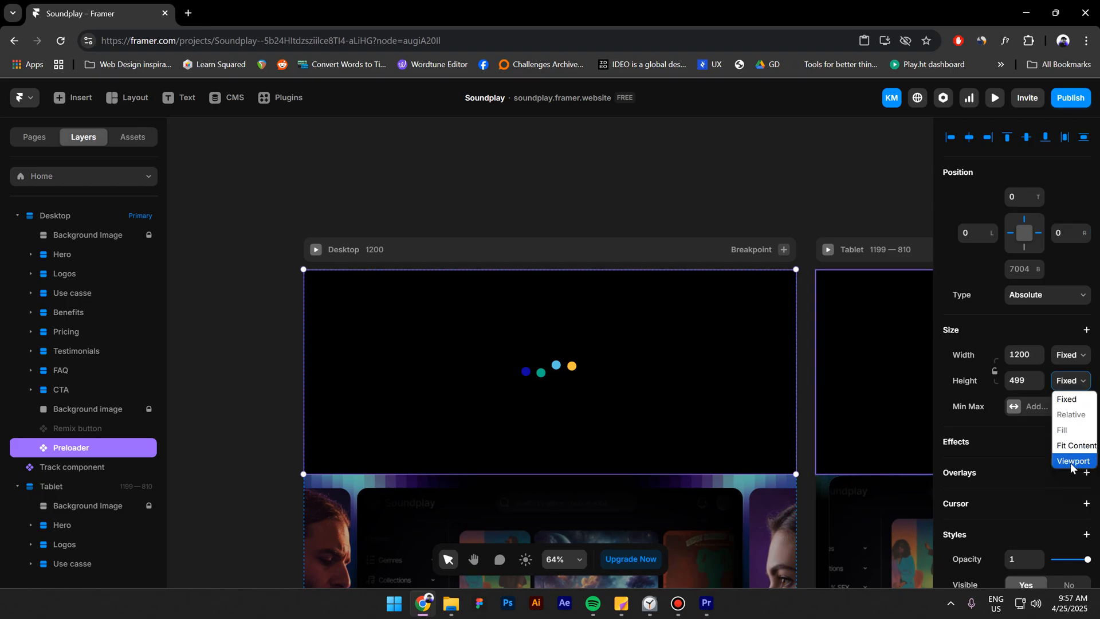
left_click(1073, 461)
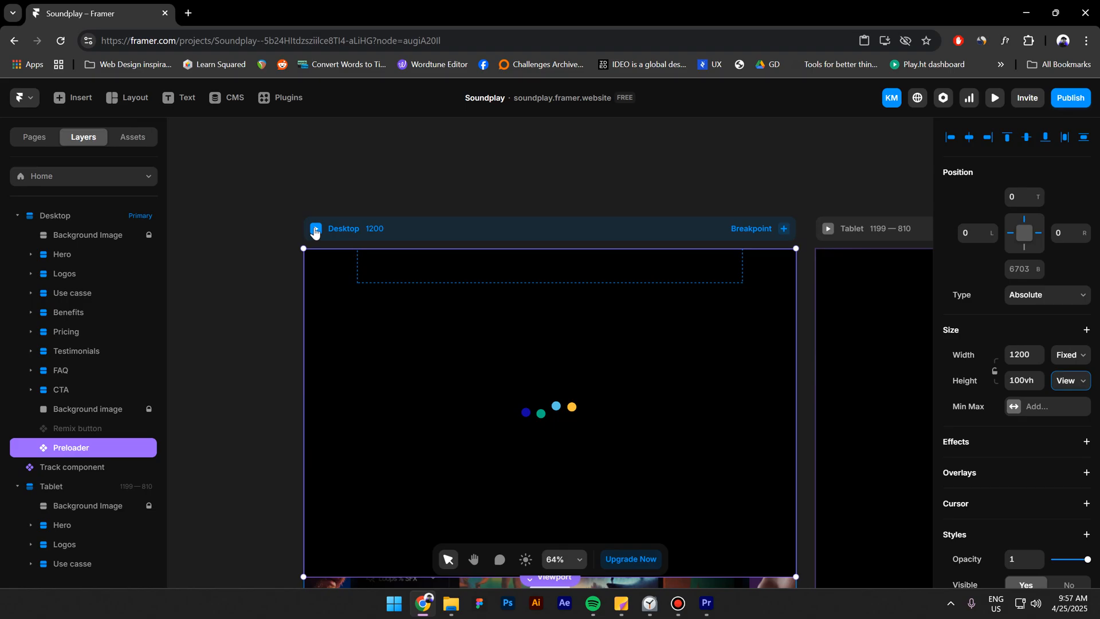
left_click(993, 97)
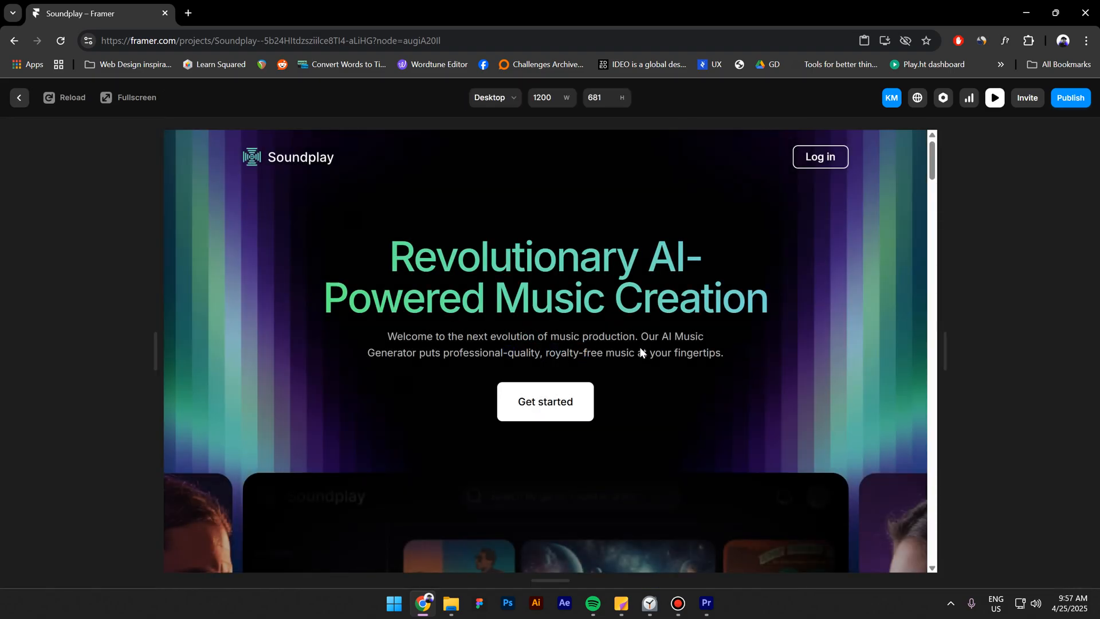
mouse_move(538, 429)
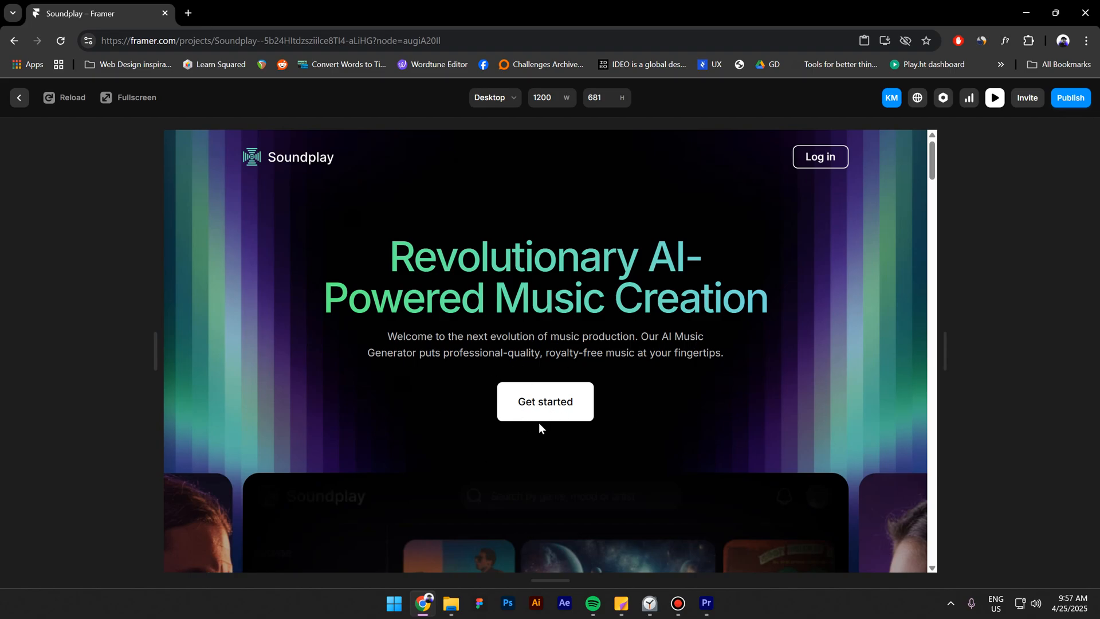
mouse_move(395, 335)
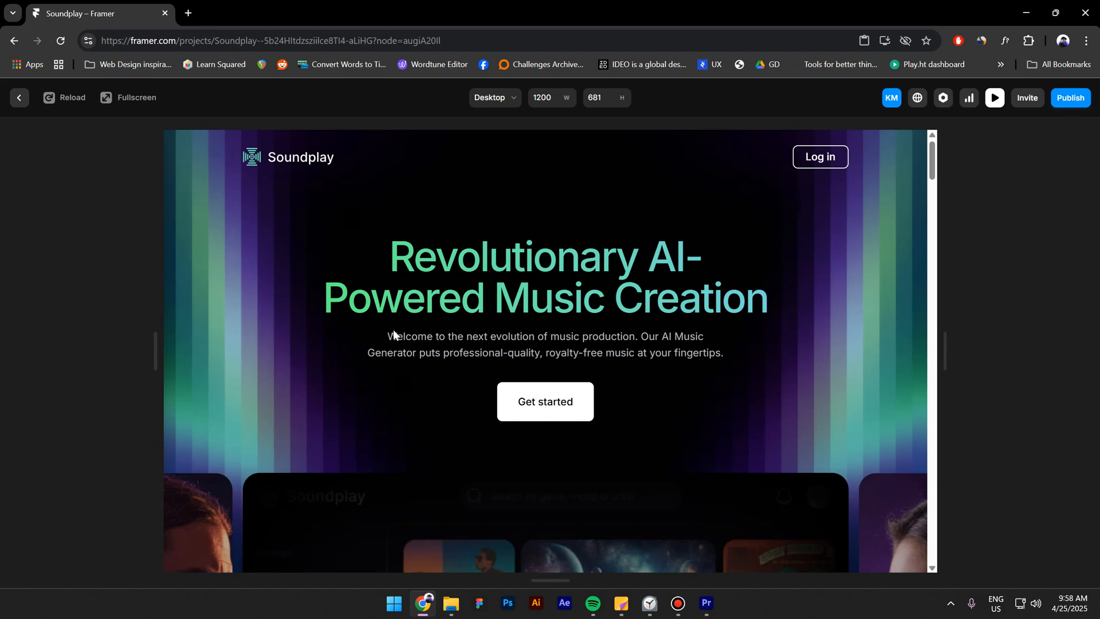
left_click(20, 97)
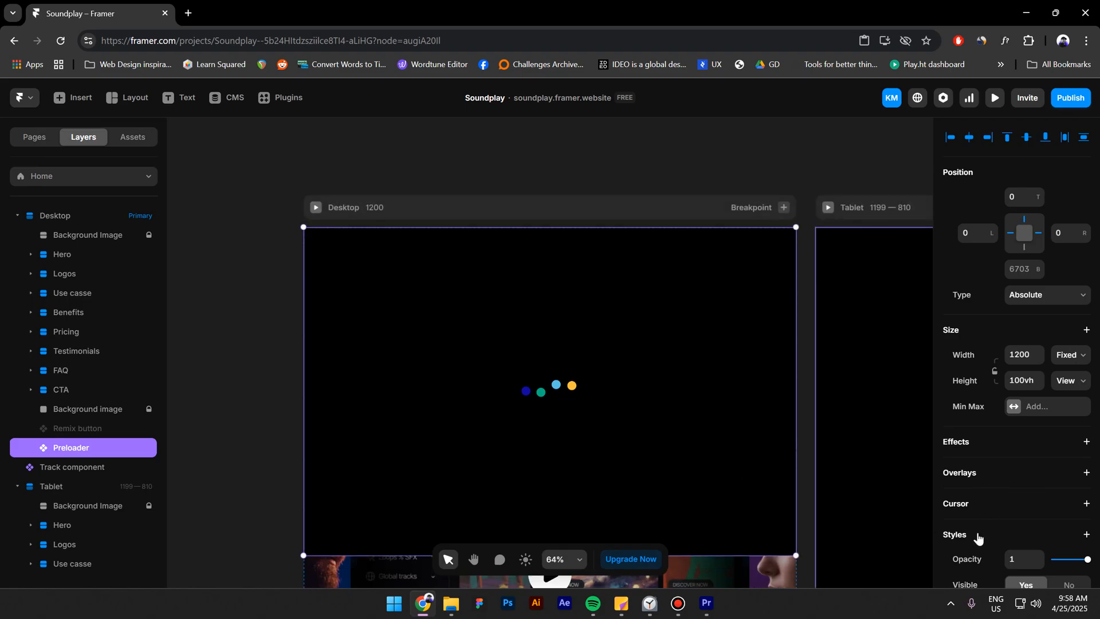
- Add a Pointer Events style set to None so clicks pass through the Preloader
left_click(1086, 535)
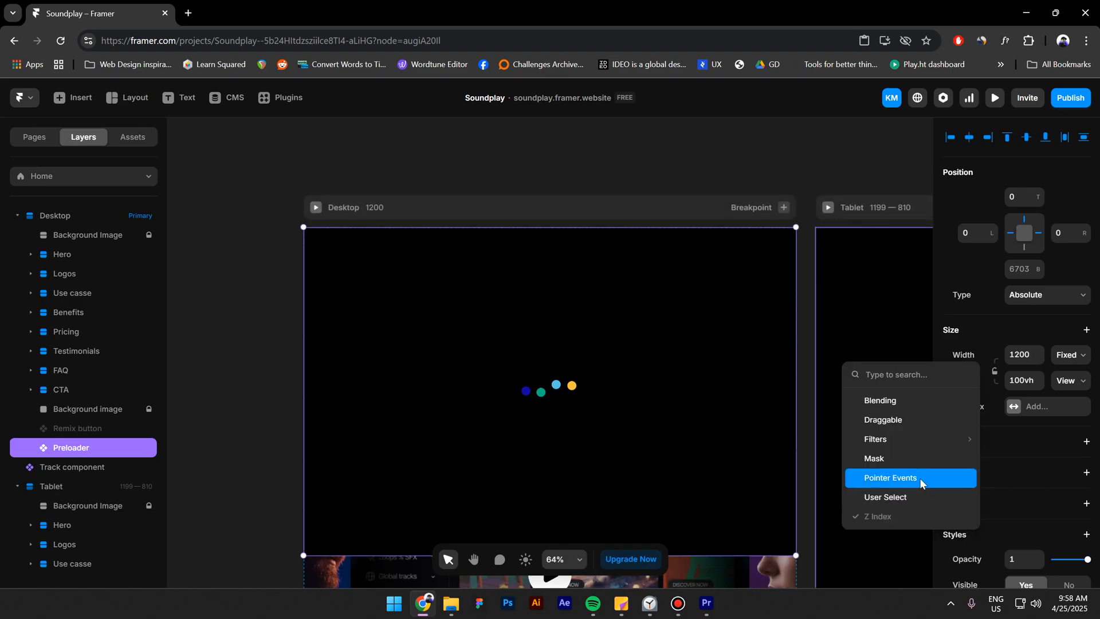
left_click(889, 478)
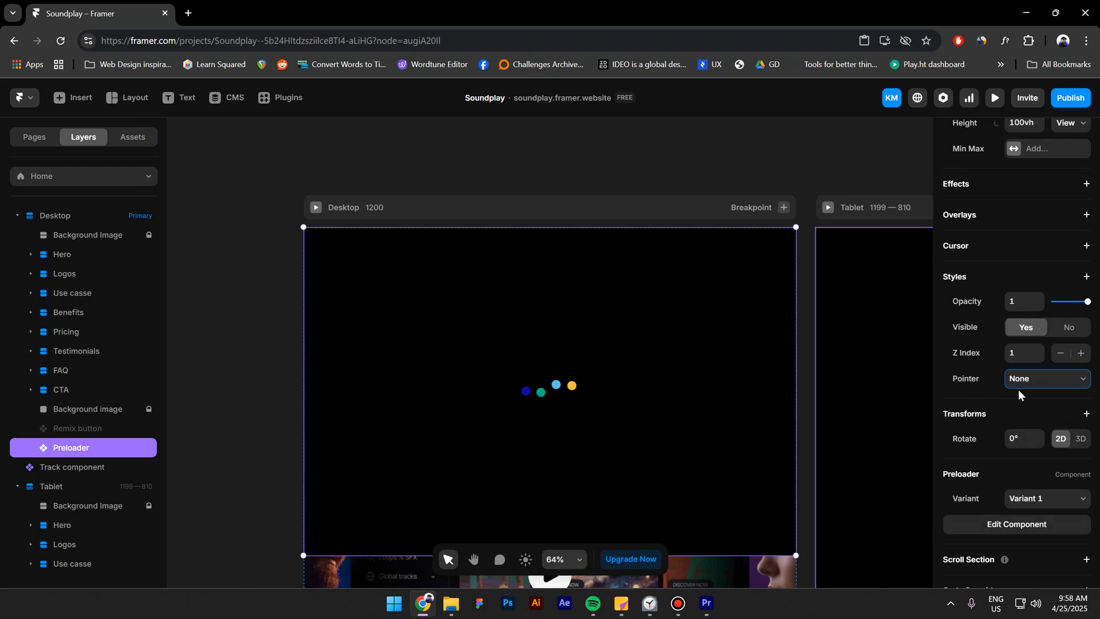
scroll("down", 3)
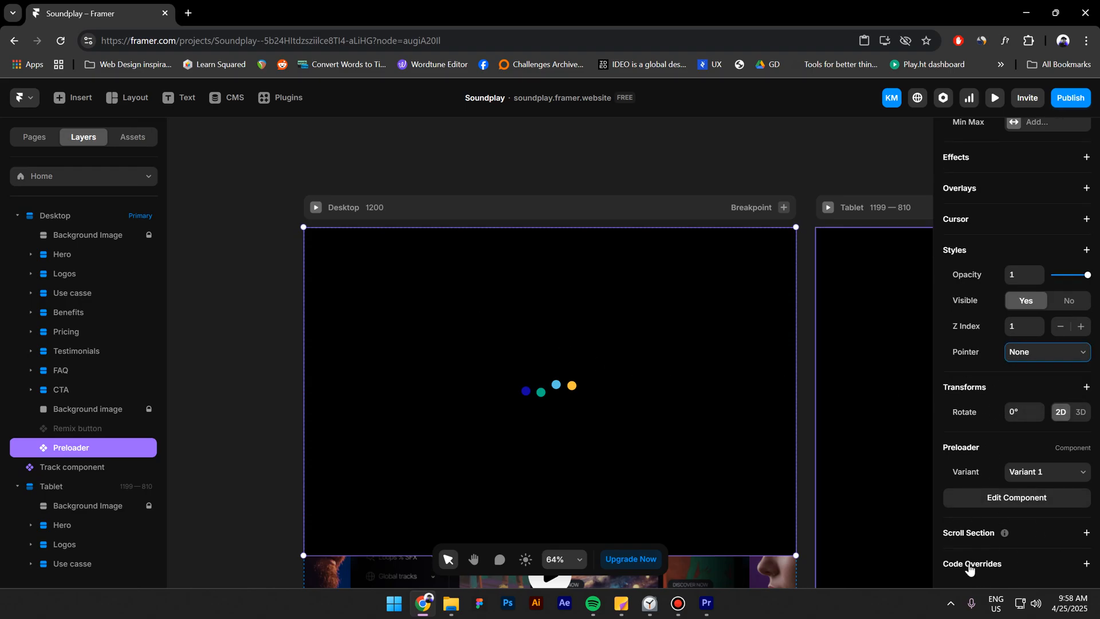
mouse_move(1009, 504)
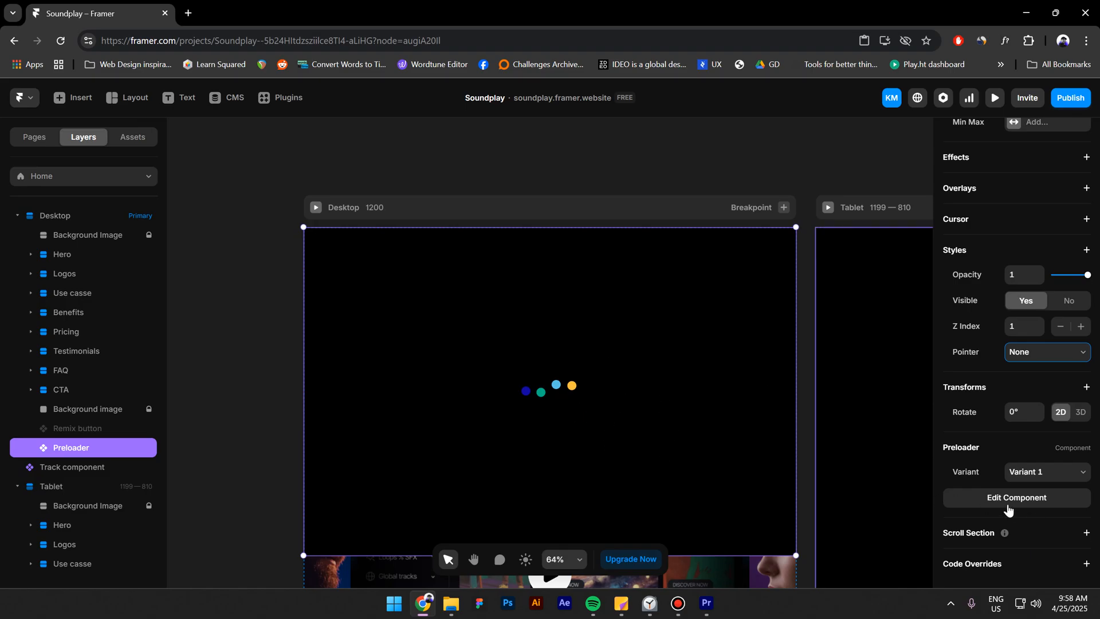
mouse_move(1007, 573)
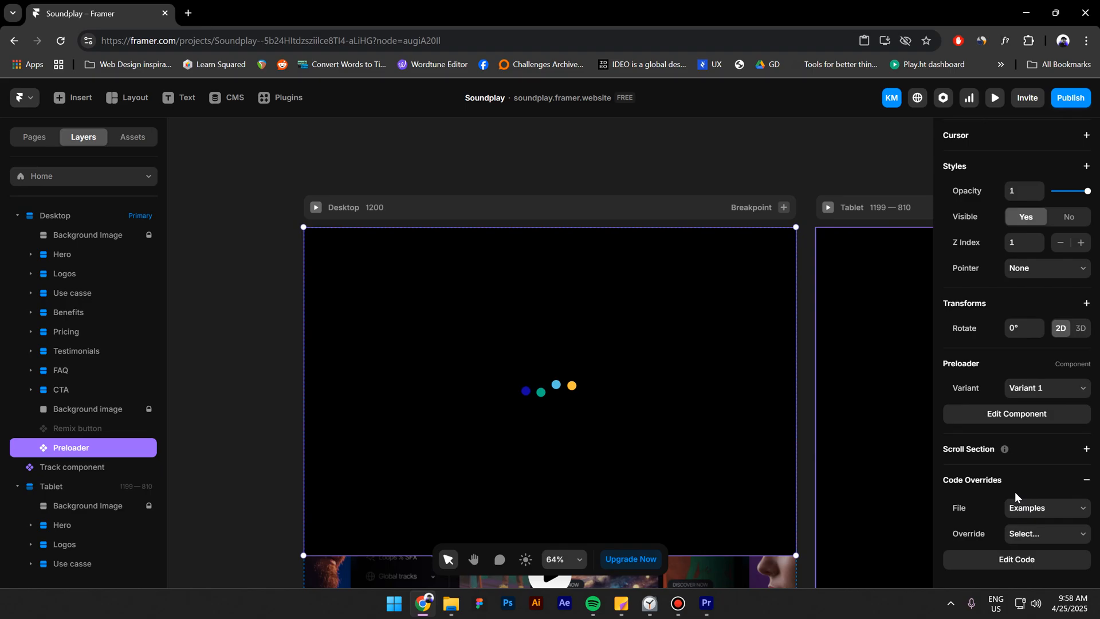
mouse_move(1044, 518)
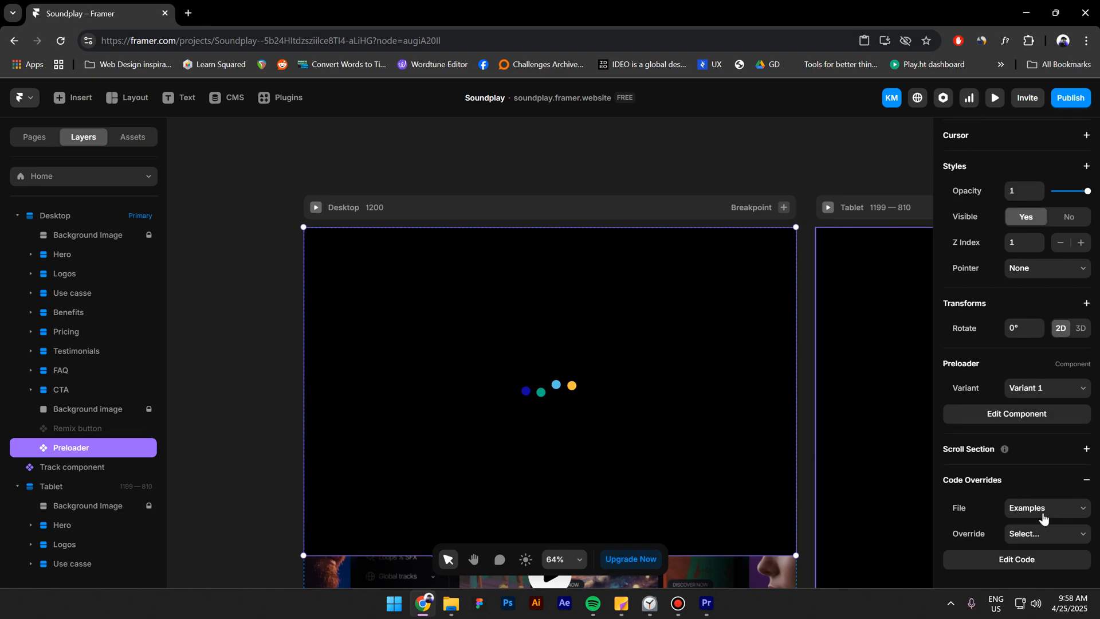
- Attach the ScrollDelay override from the Scroll file and preview the Desktop page
left_click(1044, 508)
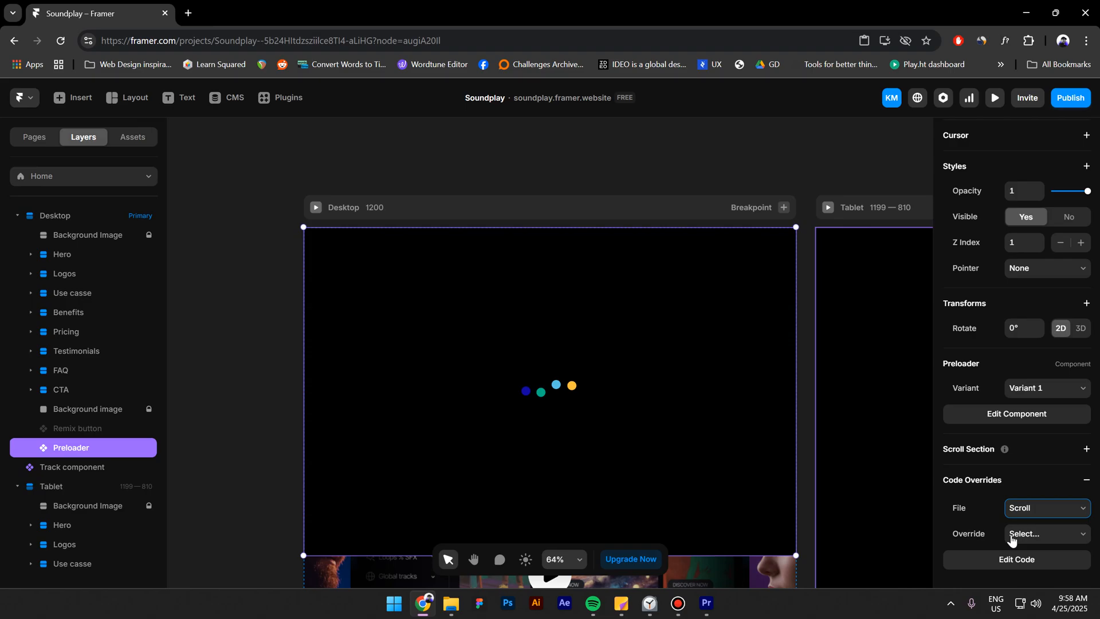
left_click(1046, 533)
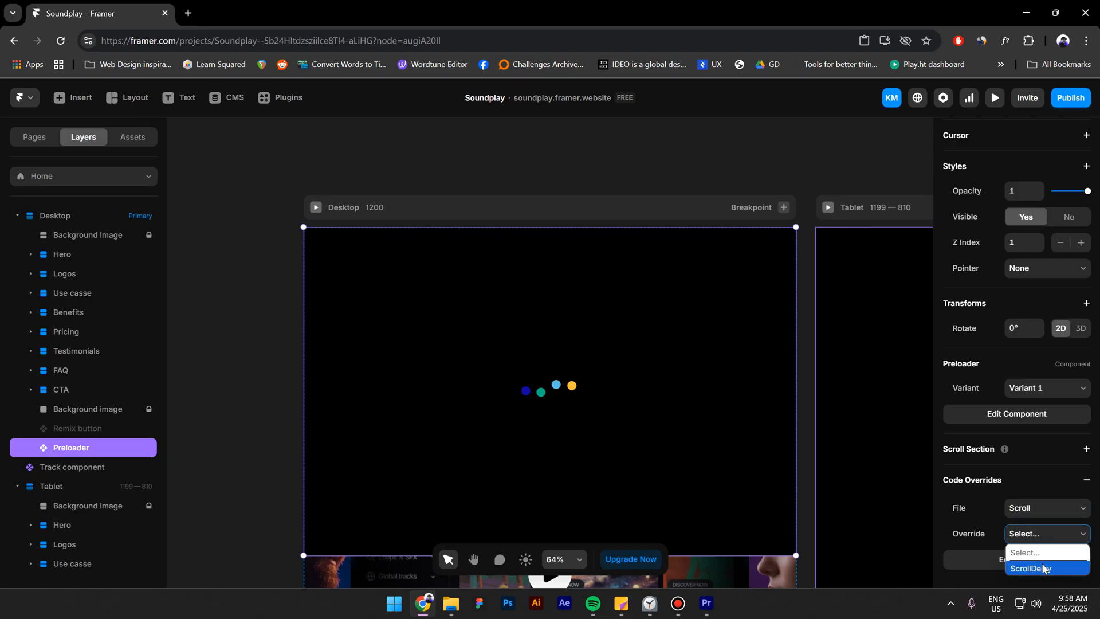
left_click(1030, 568)
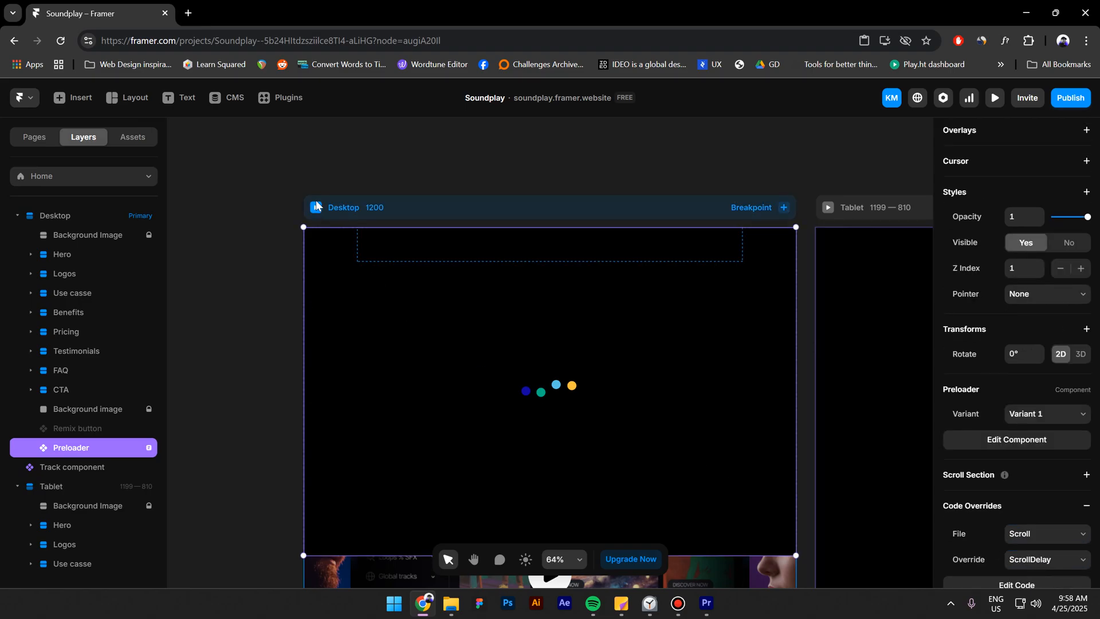
left_click(995, 97)
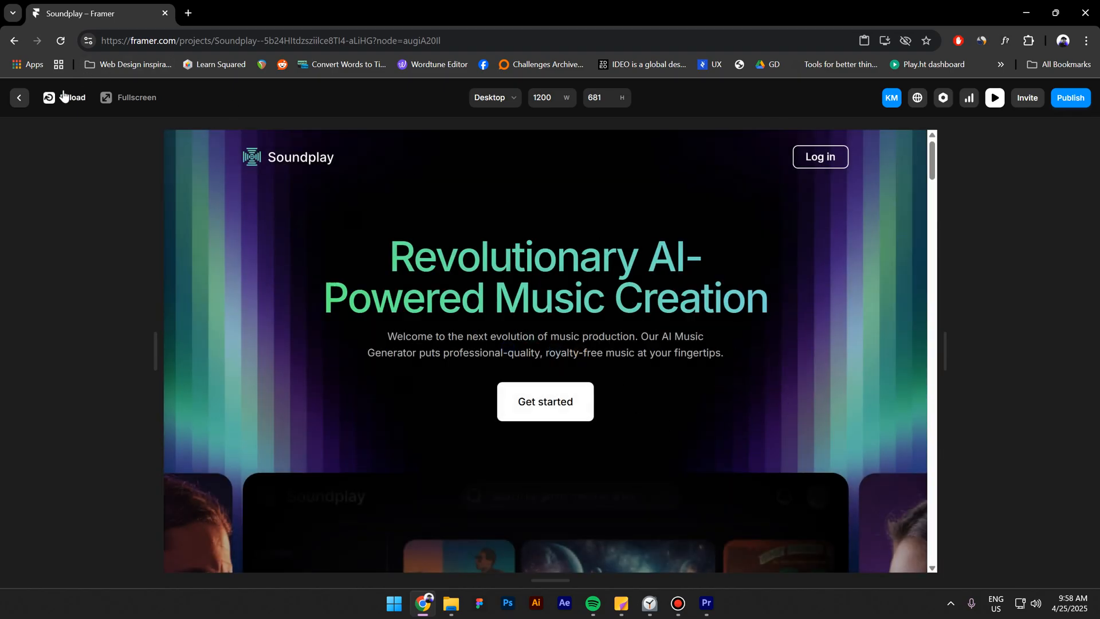
left_click(18, 99)
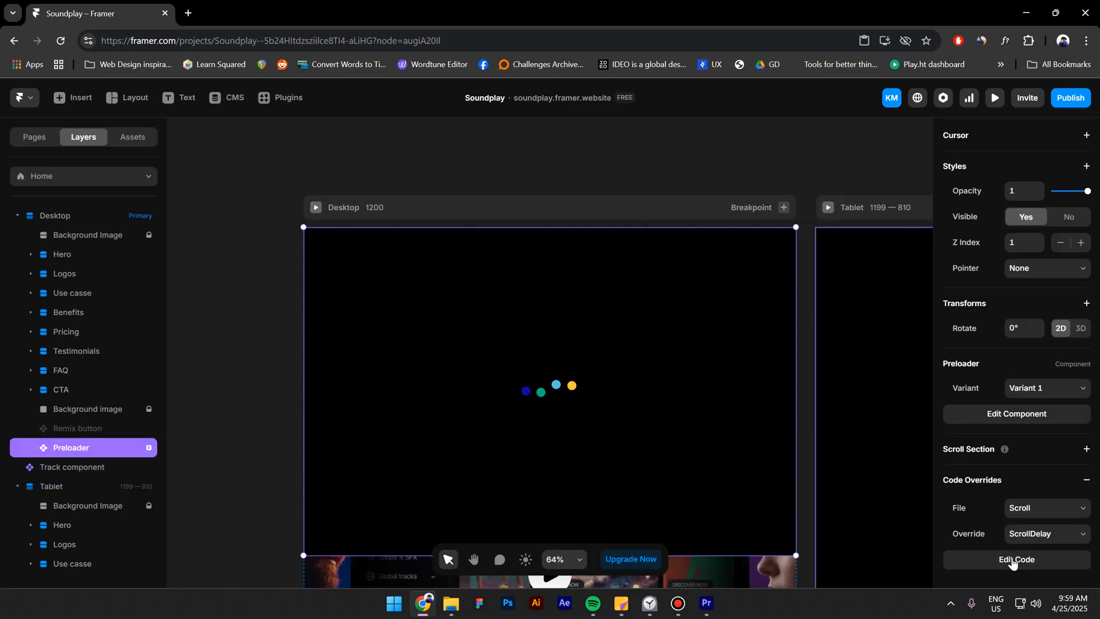
- Review the ScrollDelay code in Scroll.tsx, return to Home and preview the Desktop page
left_click(1014, 559)
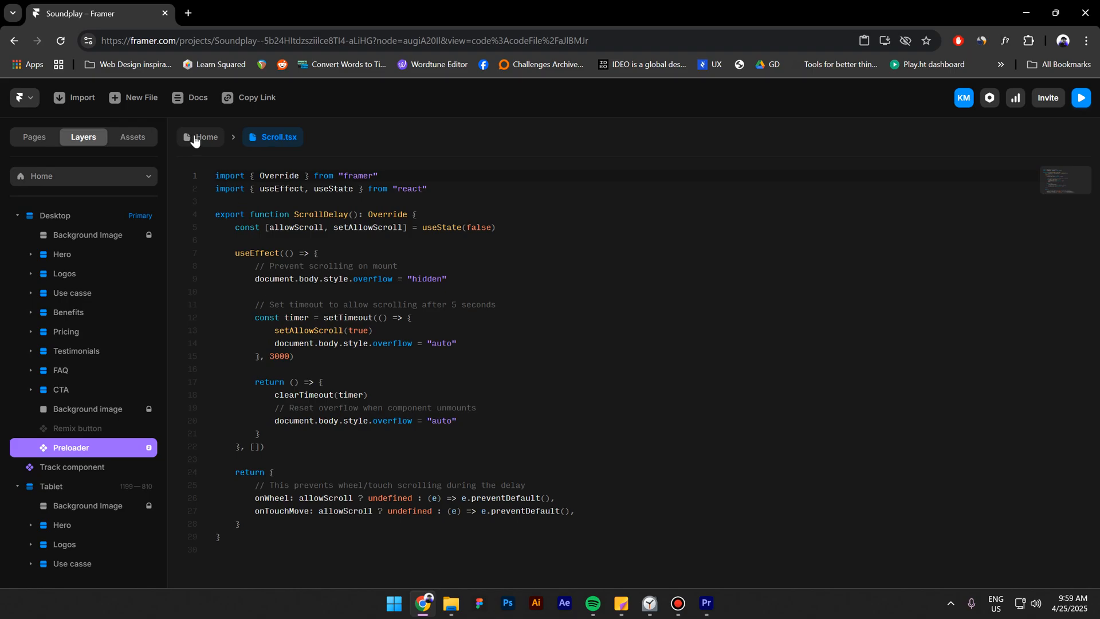
left_click(206, 136)
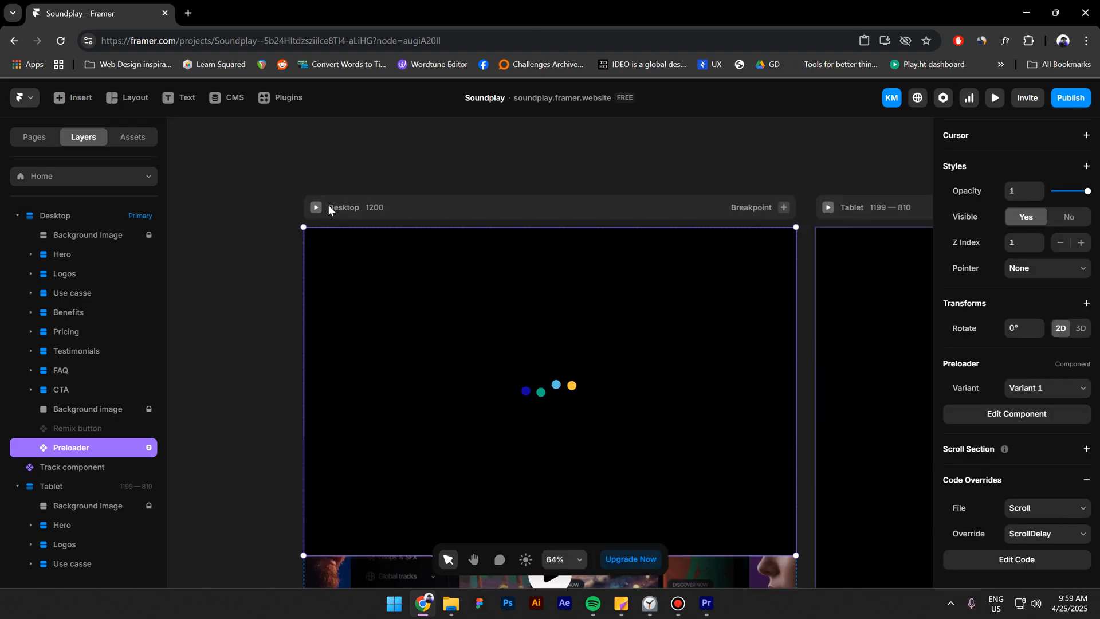
left_click(995, 97)
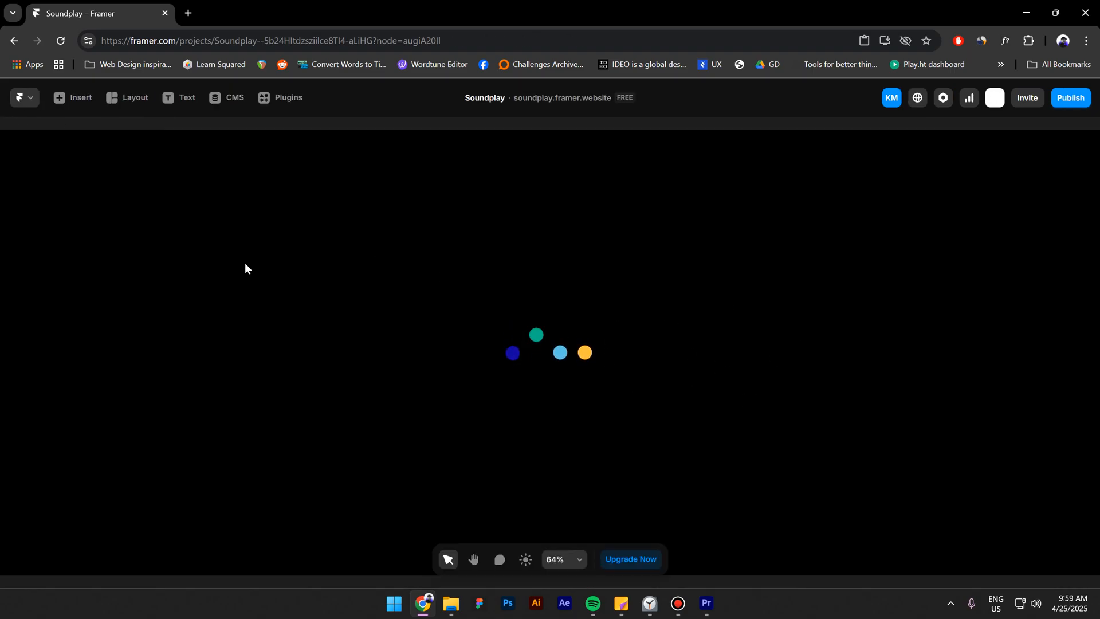